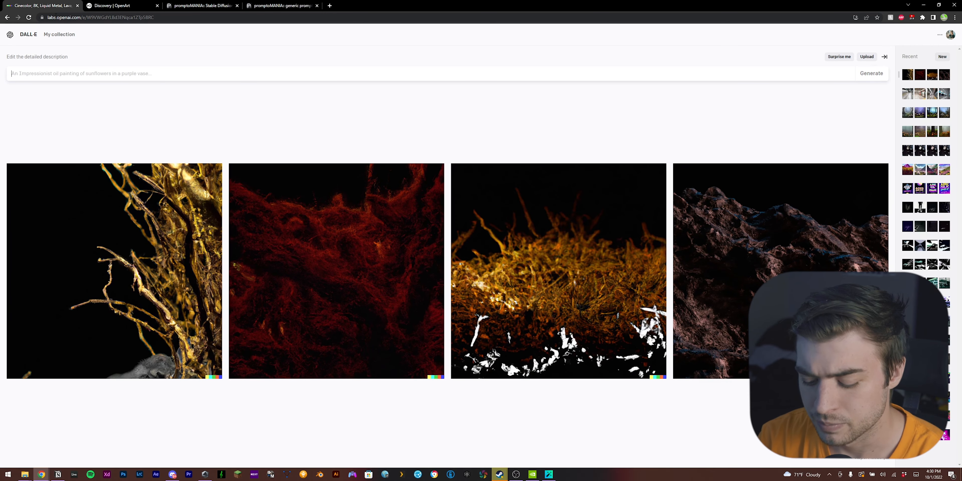
Generate images from the prompt 'cliff edge with a distant river, mountains'.
text(cliff edge)
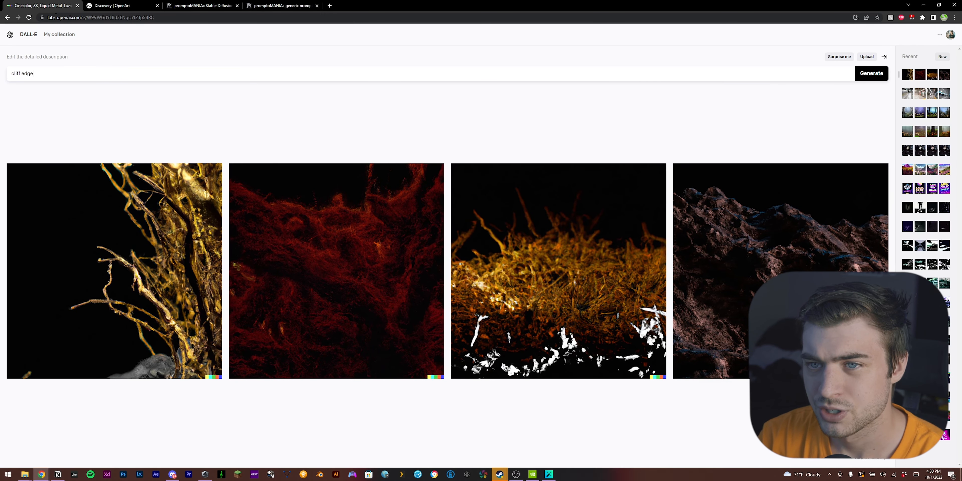
text(with a)
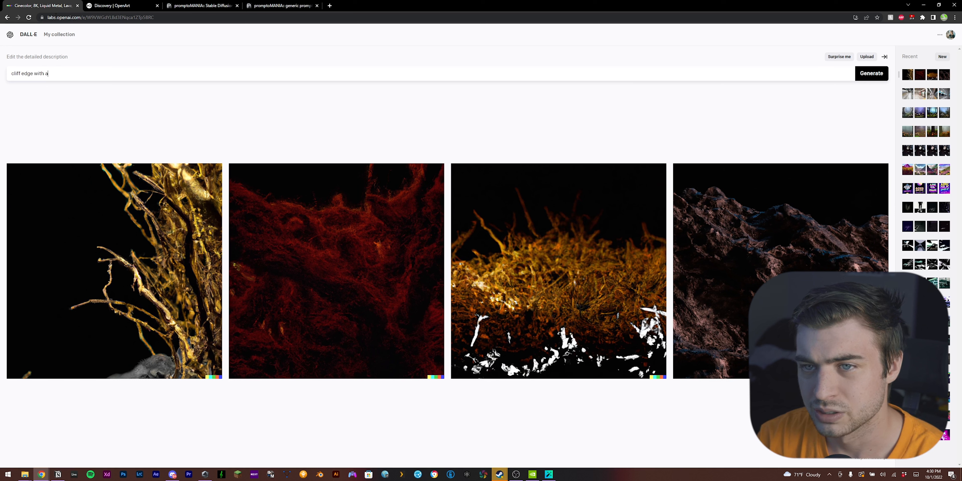
text(distant river)
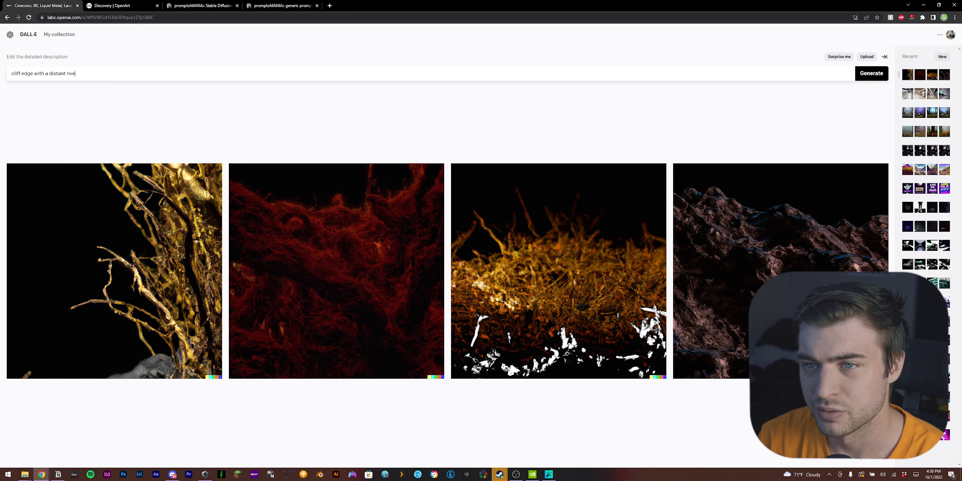
text(, mountains in the background, digti)
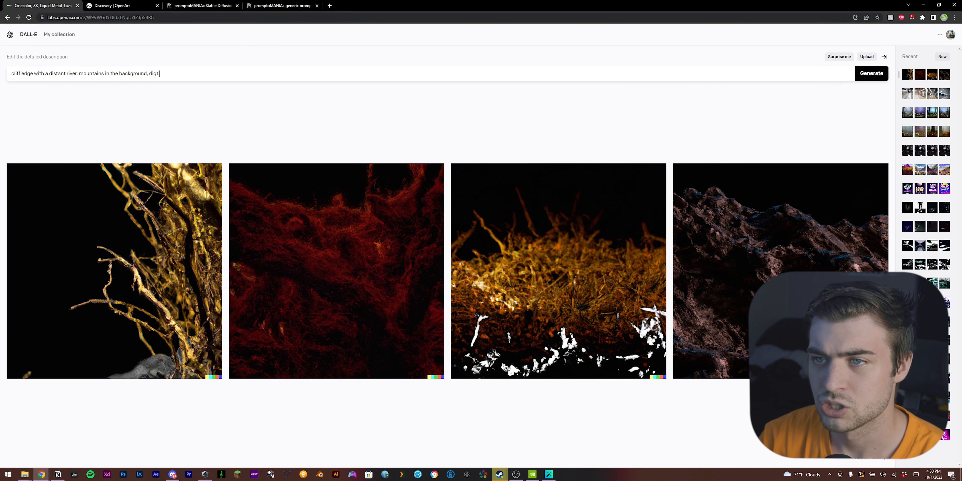
click(872, 73)
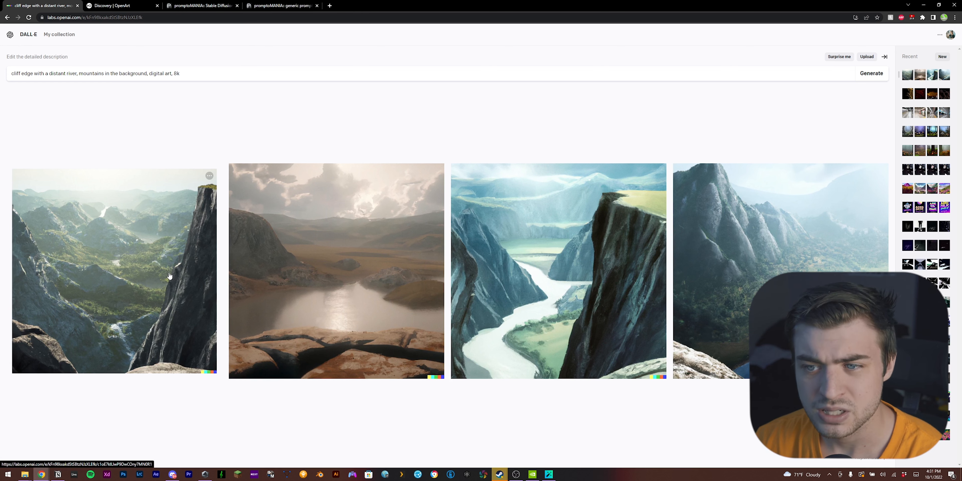
Choose one of the four landscape results and request variations of it.
click(114, 271)
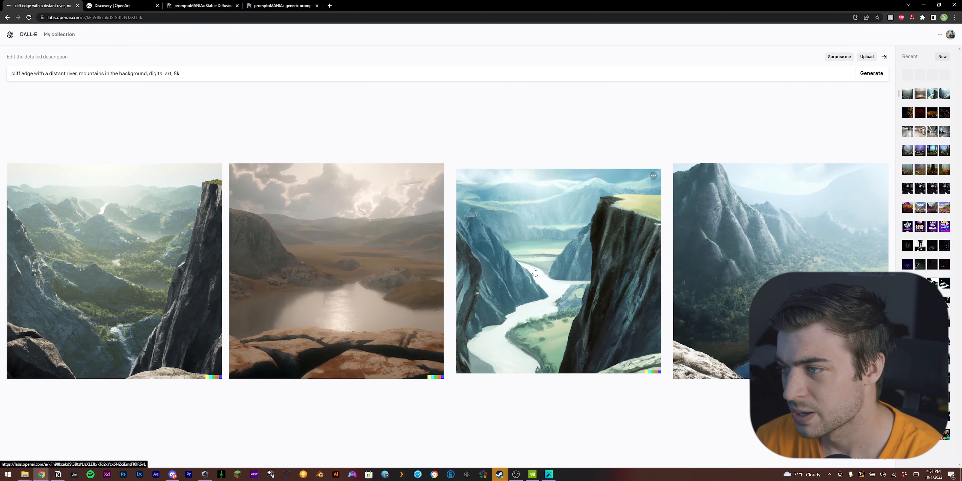
click(557, 271)
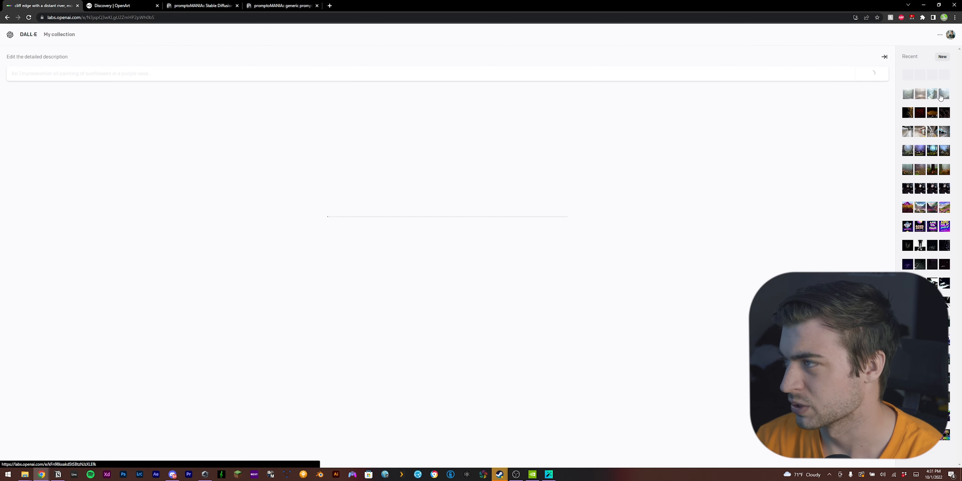
View the variations, save one mountain-valley image to favourites and go to the collection.
click(944, 94)
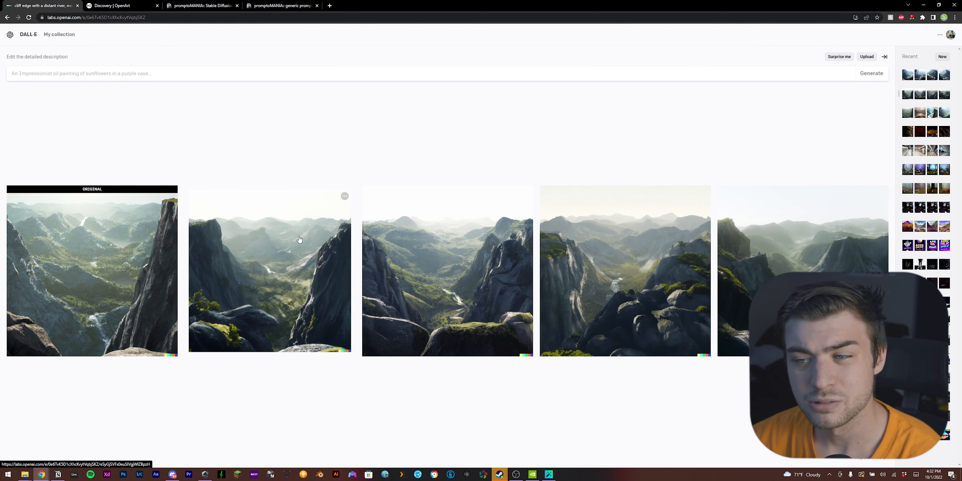
click(269, 271)
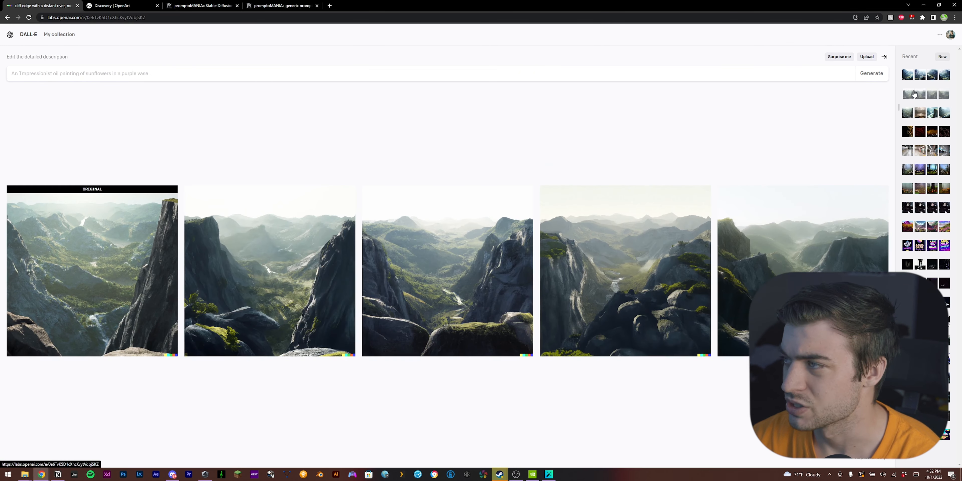
click(446, 270)
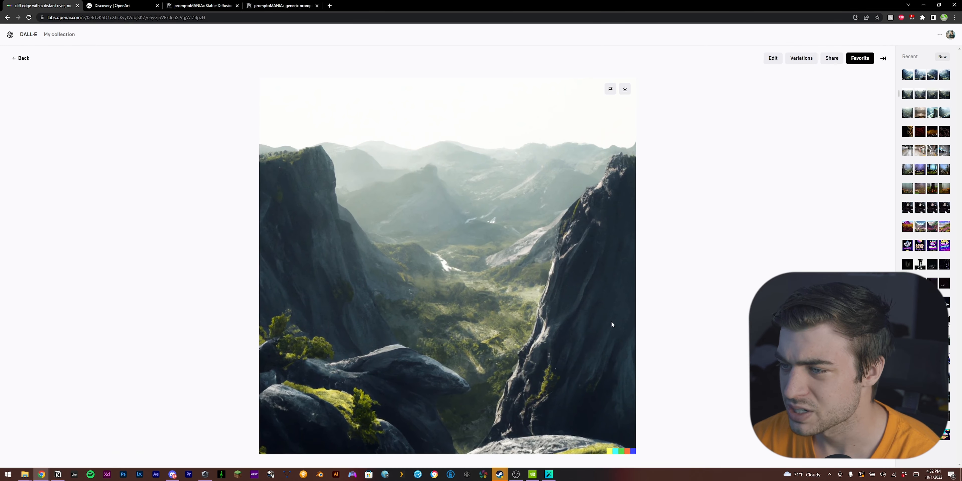
mouse_move(258, 365)
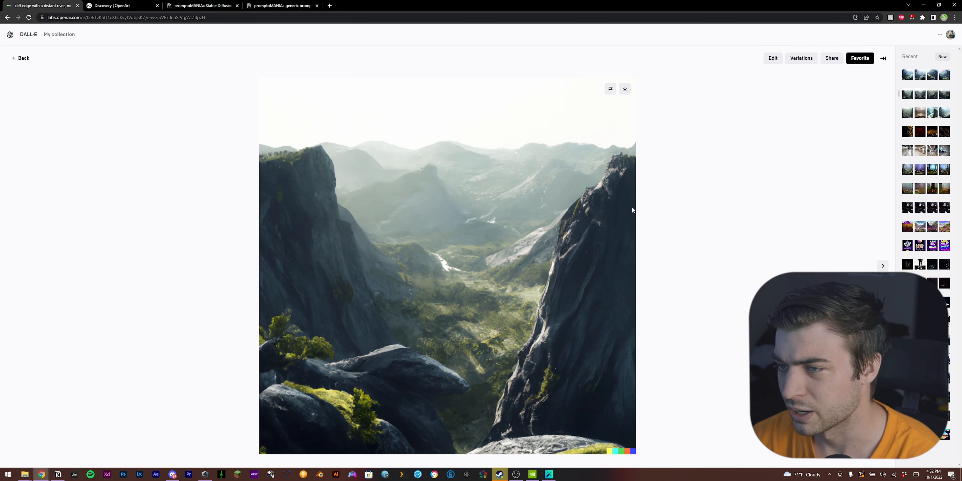
click(860, 58)
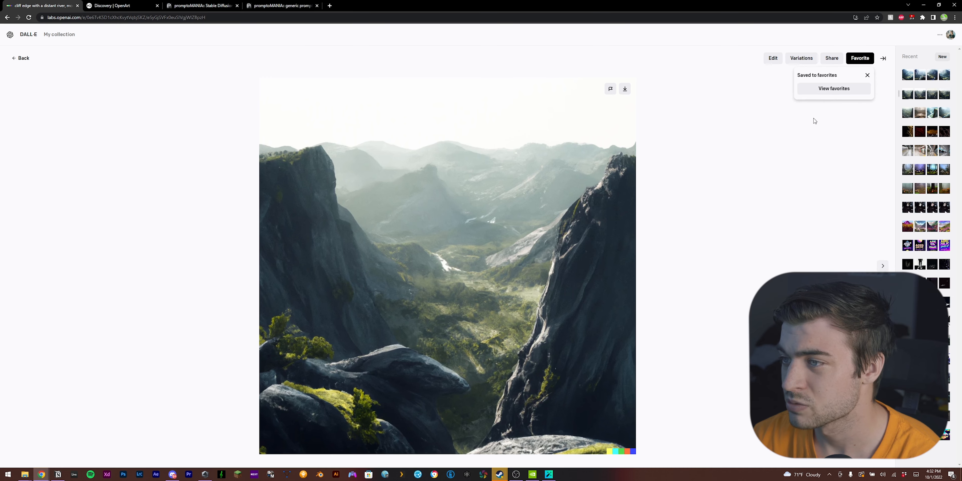
click(834, 88)
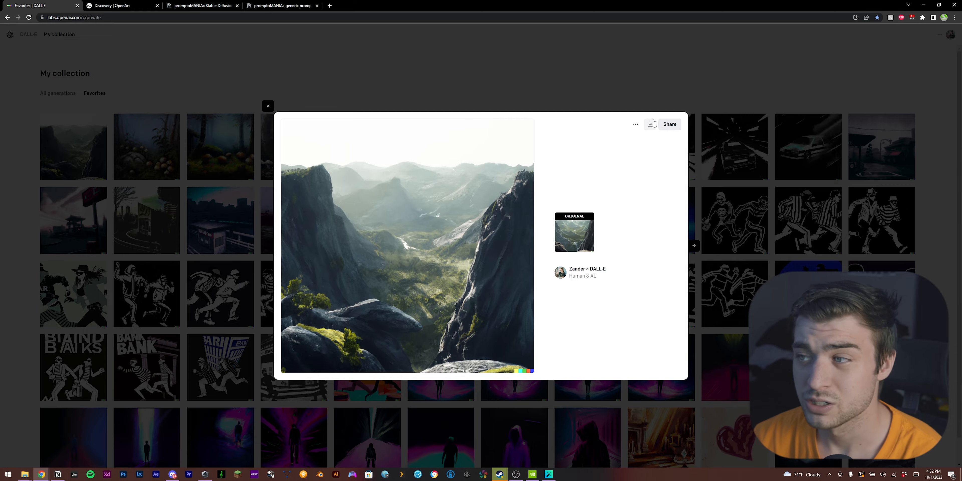
Download the favourited mountain-valley image from the collection and launch Gigapixel AI.
click(267, 105)
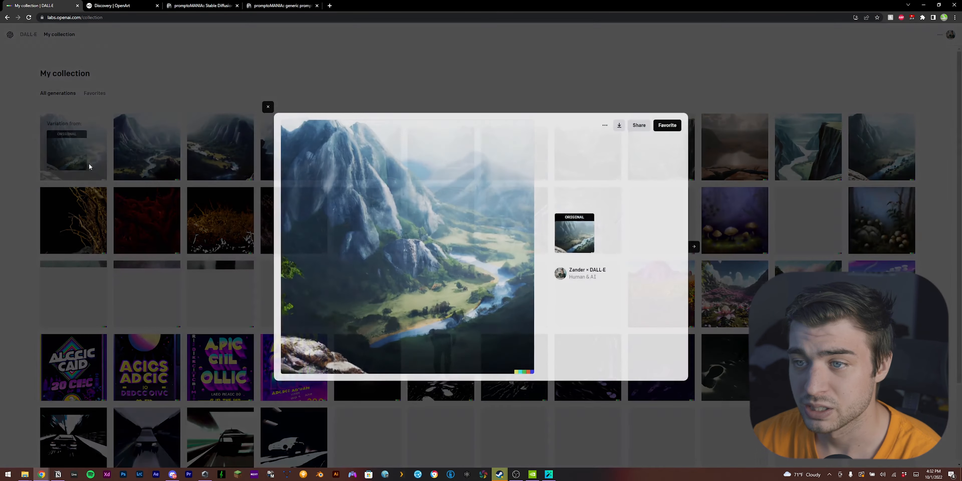
click(267, 107)
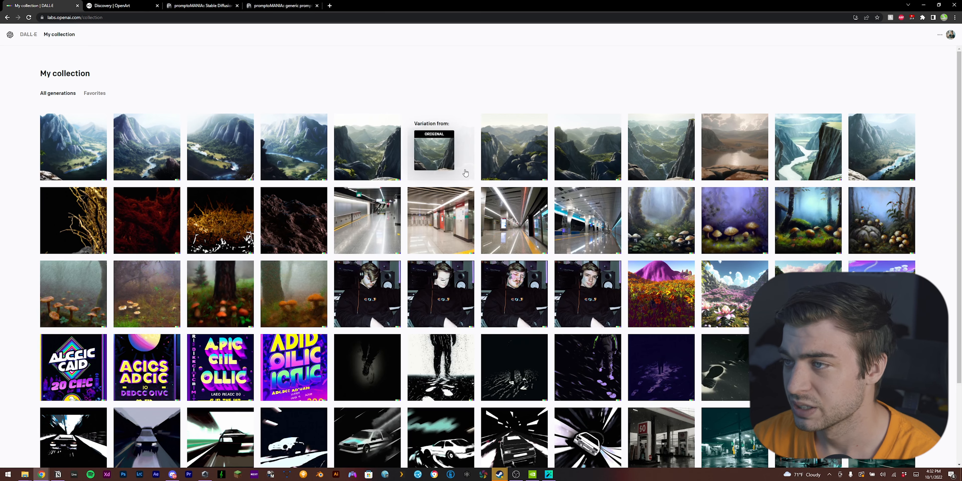
click(441, 145)
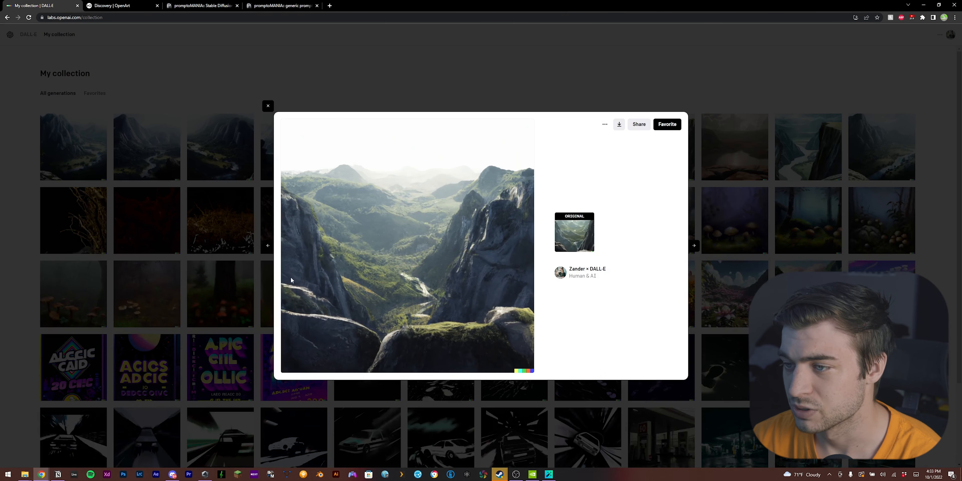
mouse_move(631, 177)
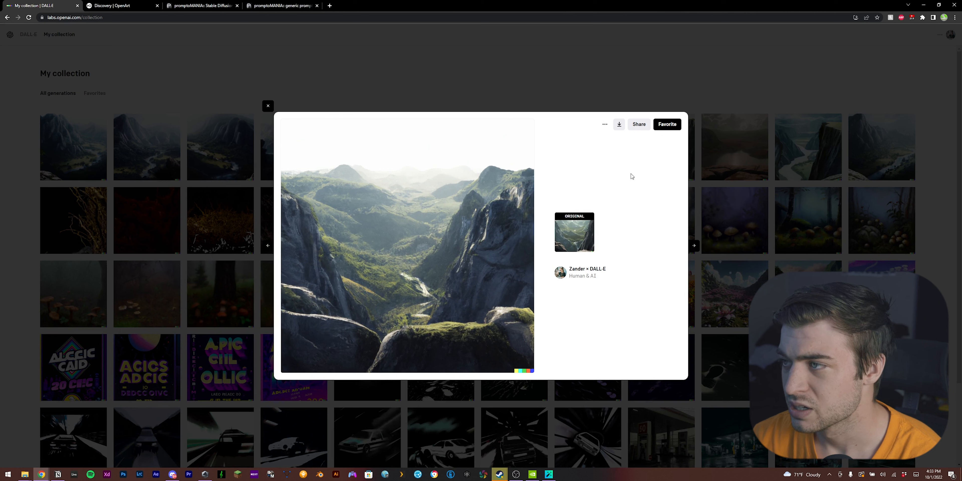
click(620, 125)
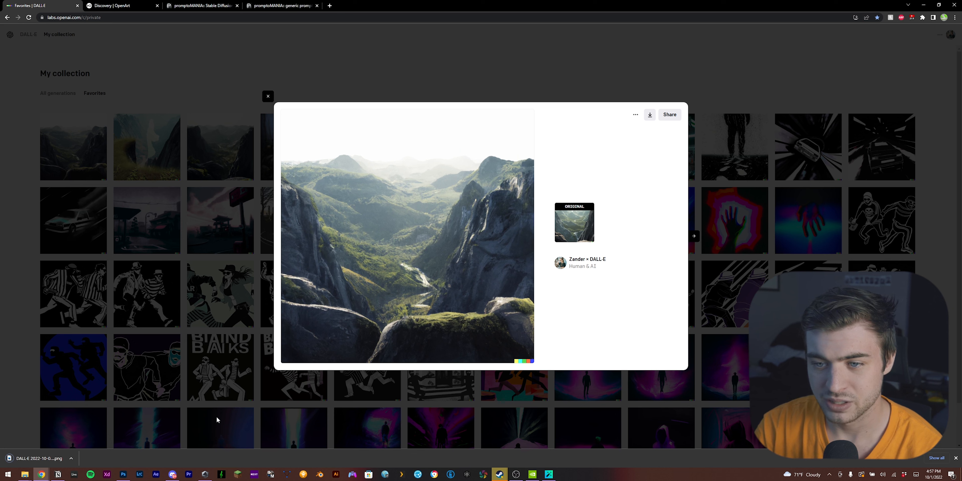
text(gigap)
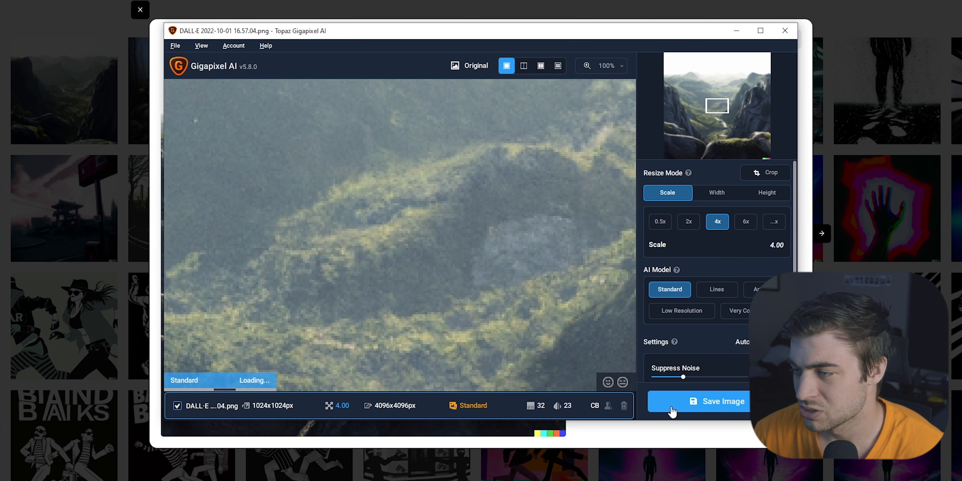
Save the 4x upscaled 4096 px landscape as 'lushlandscape'.
click(724, 402)
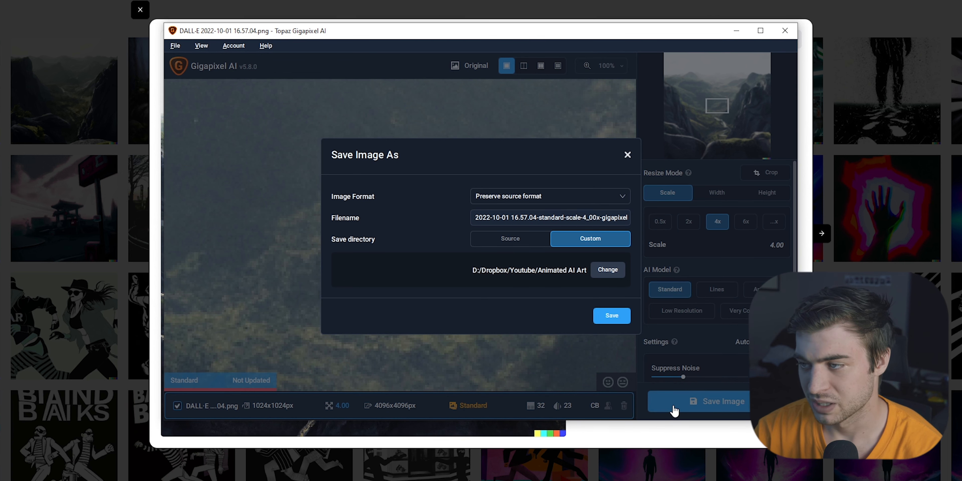
text(lushlandscape)
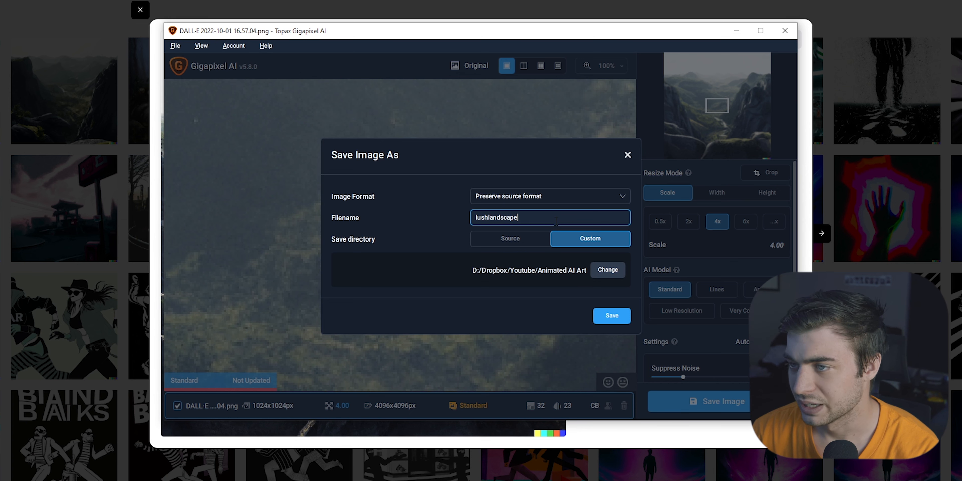
click(610, 316)
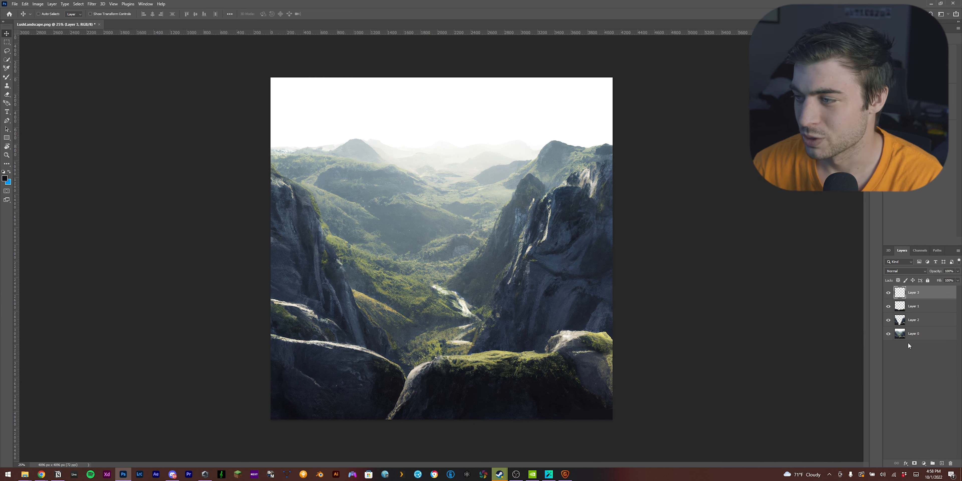
mouse_move(899, 331)
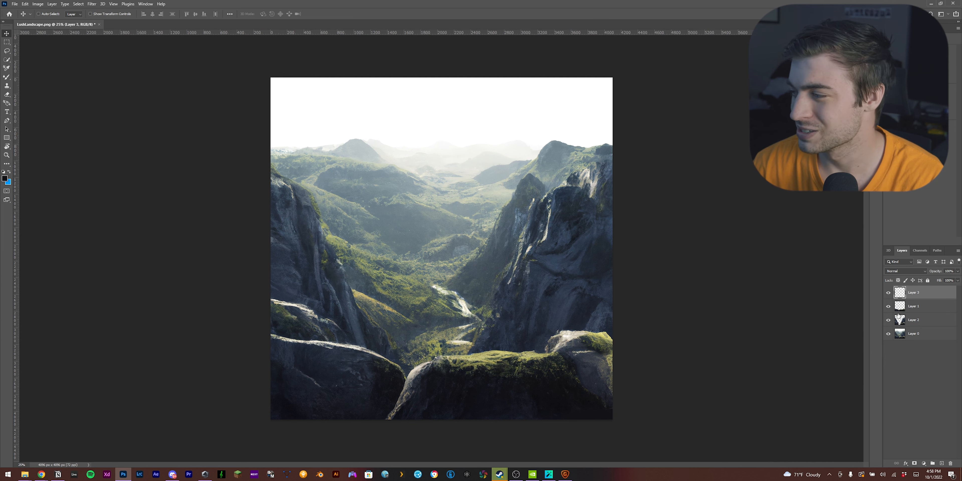
Trace a Pen path along the foreground cliff edge and convert it into a selection.
click(914, 334)
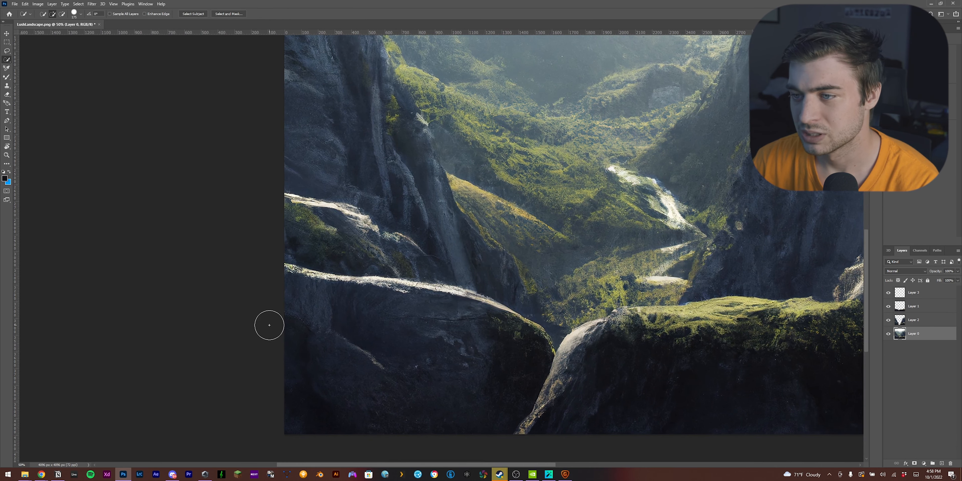
drag(269, 325, 590, 396)
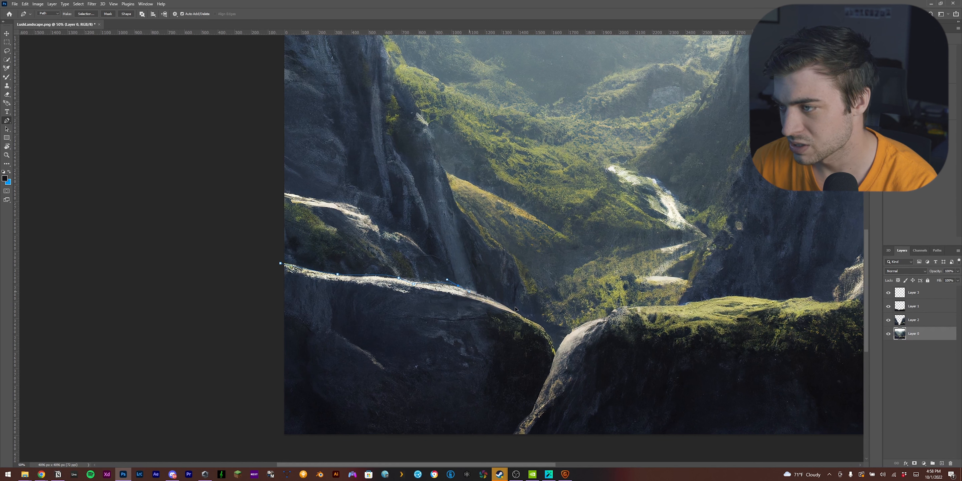
click(553, 338)
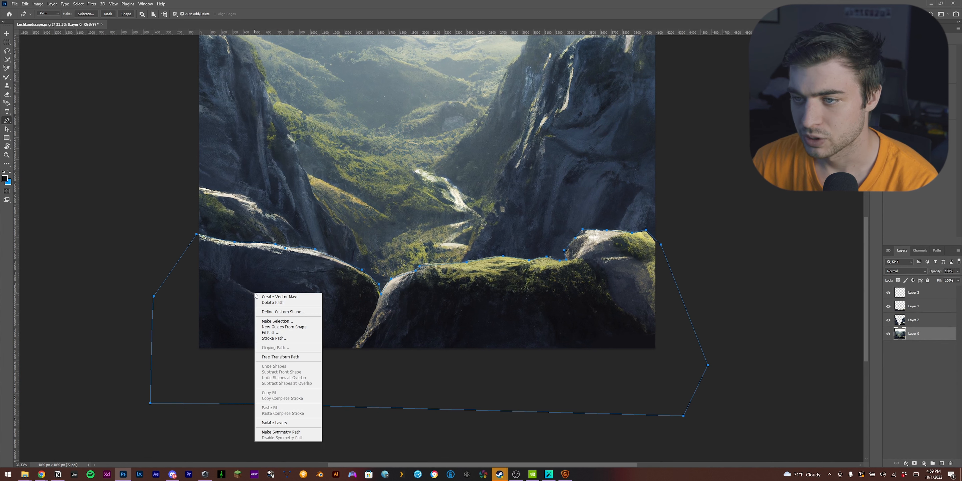
click(278, 321)
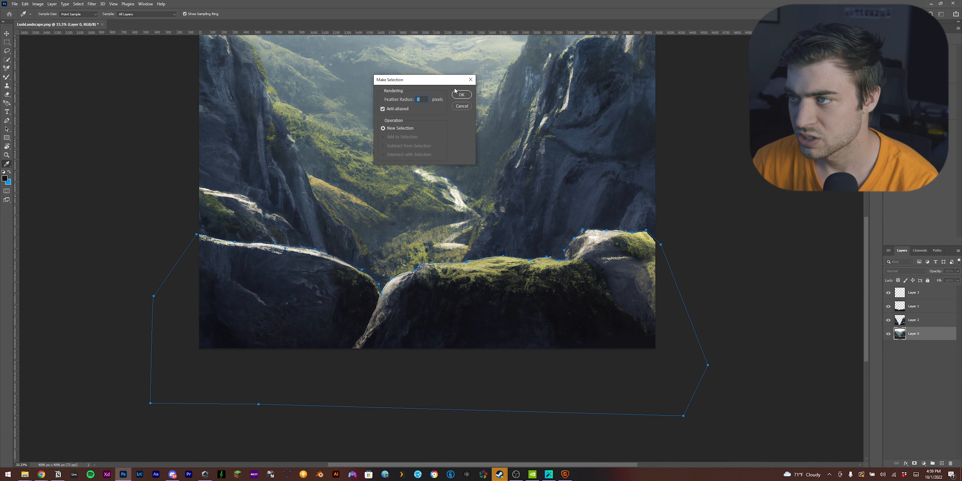
click(462, 94)
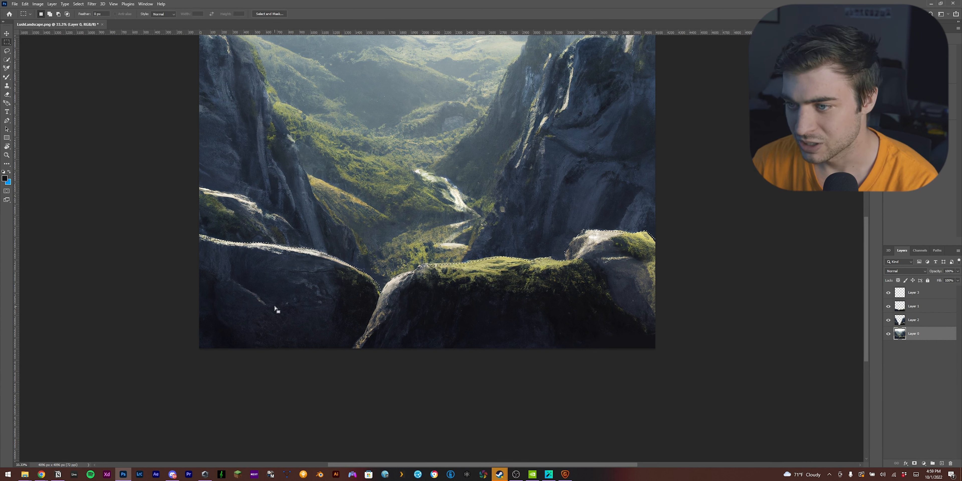
Copy the selected cliffs onto a new layer via Layer Via Copy and hide another landscape layer.
right_click(289, 307)
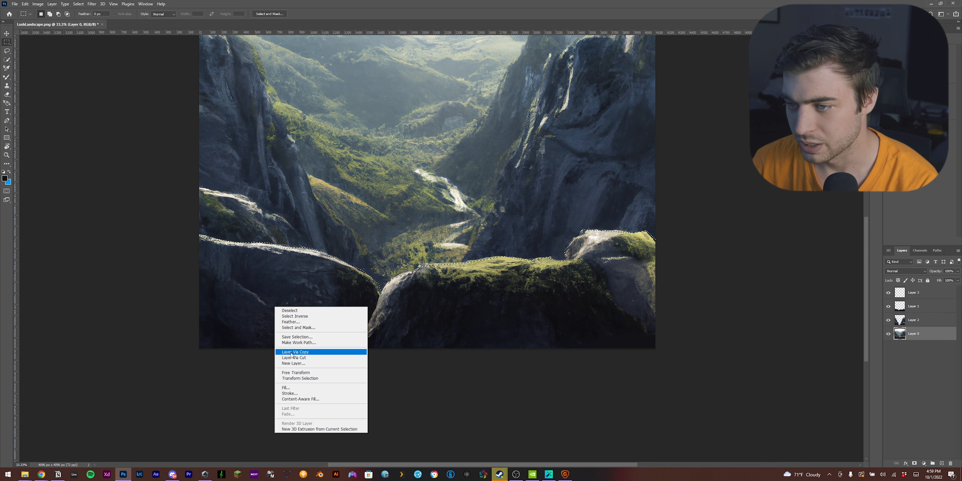
click(295, 352)
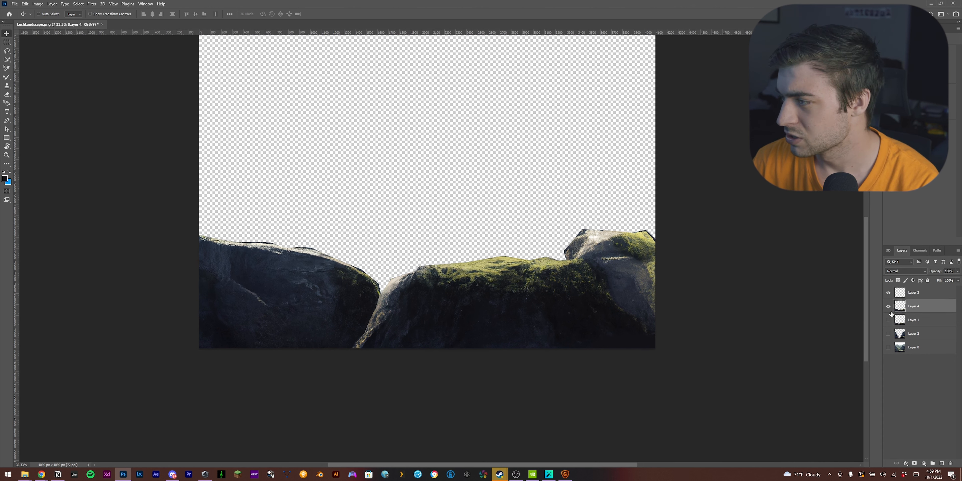
click(889, 306)
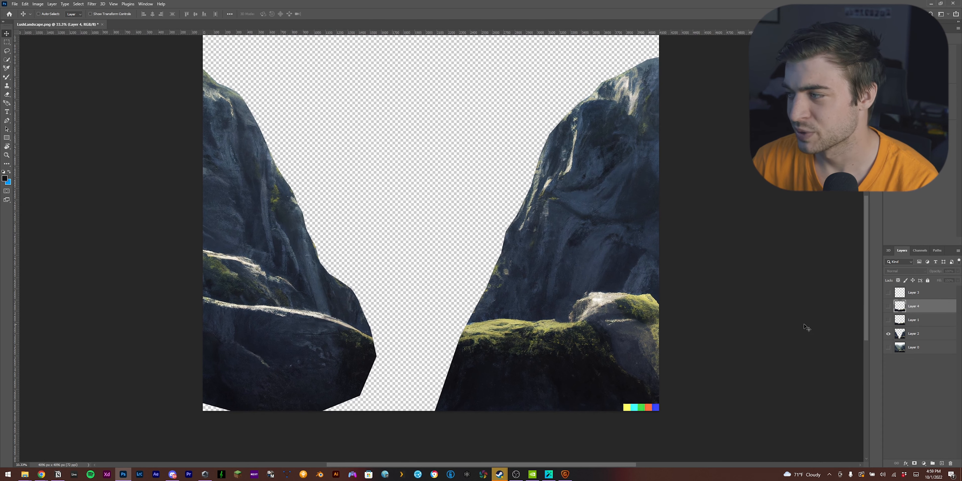
mouse_move(823, 315)
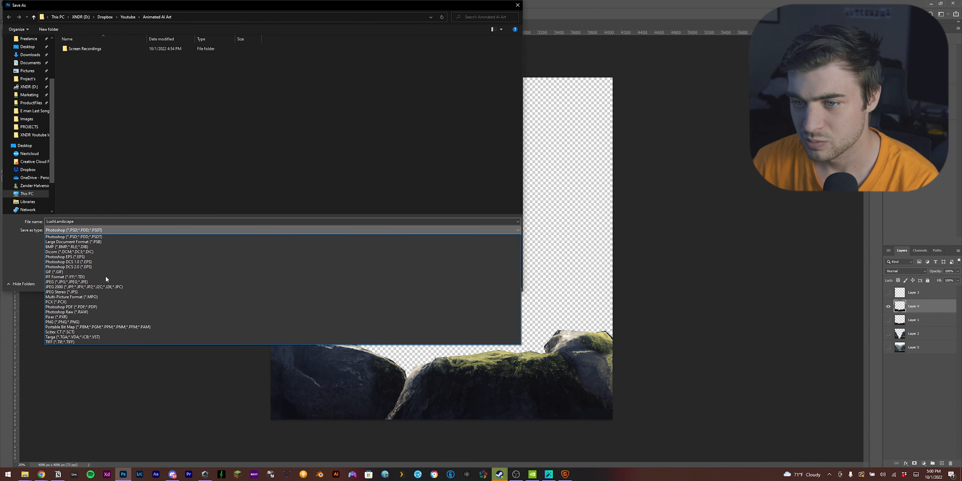
Save the foreground cliffs layer as a LushLandscape PNG.
click(58, 322)
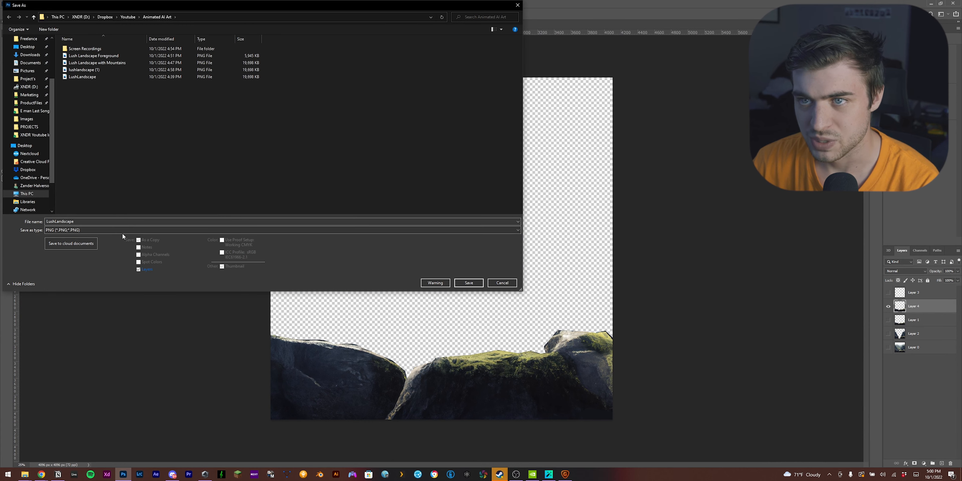
click(83, 76)
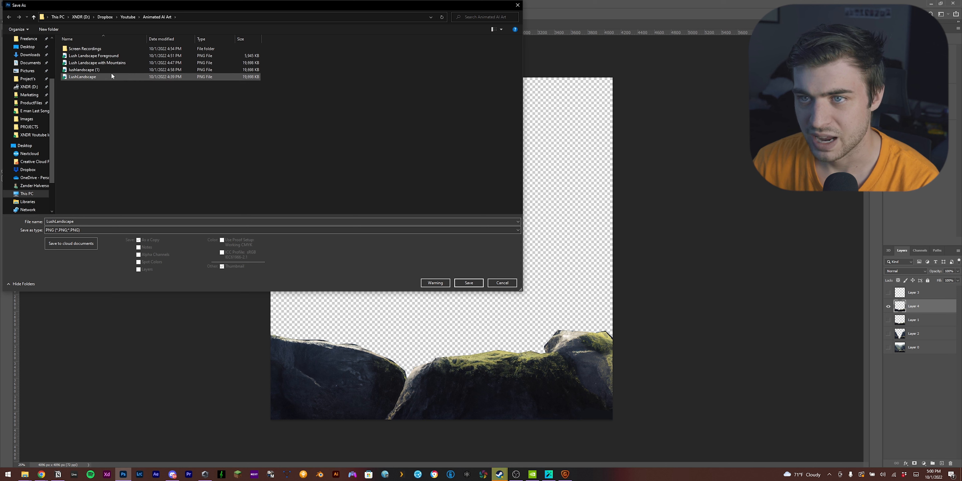
click(96, 63)
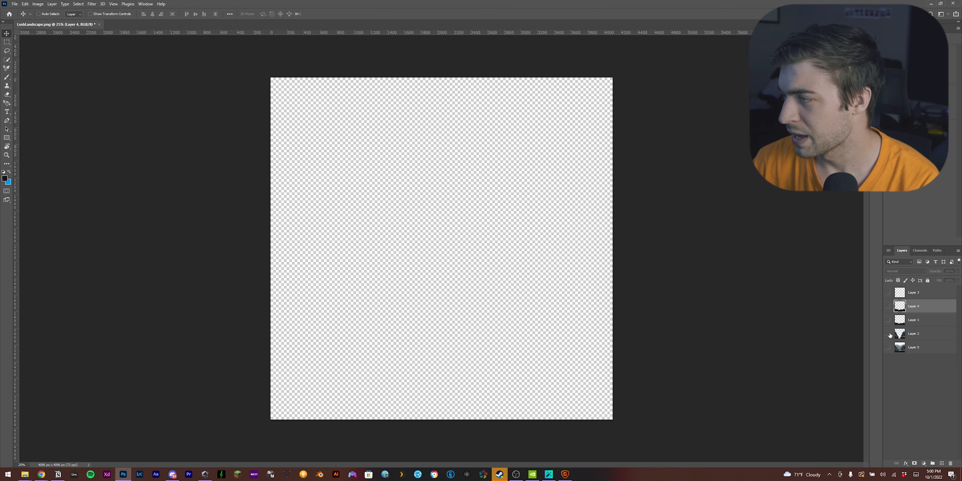
Show the midground mountains layer and save it as a separate PNG.
click(888, 333)
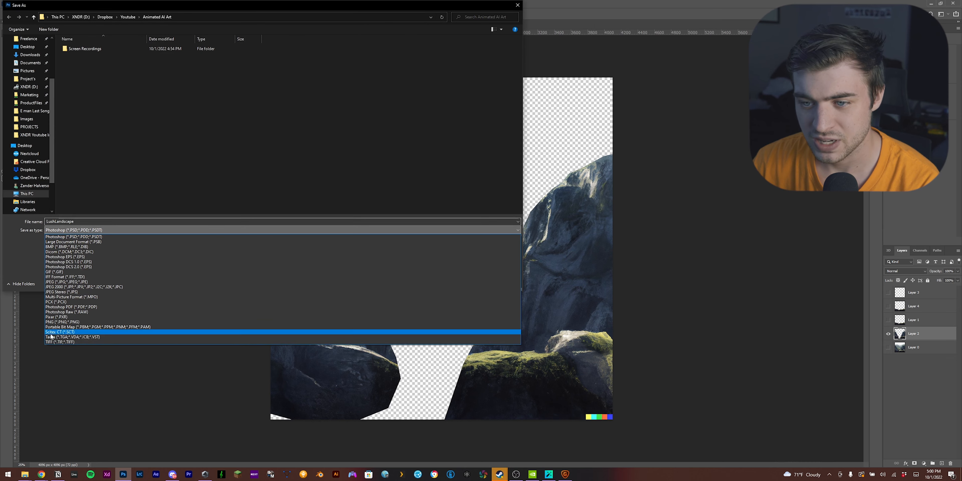
click(63, 321)
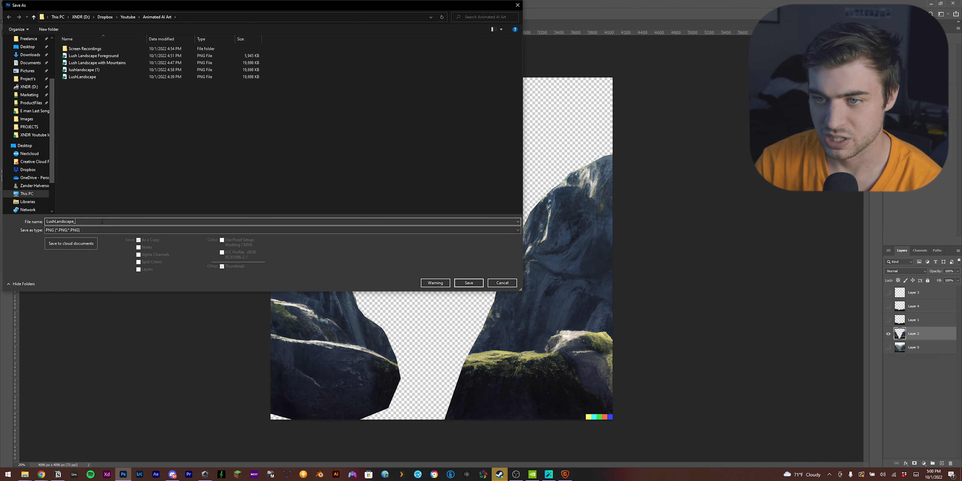
click(468, 283)
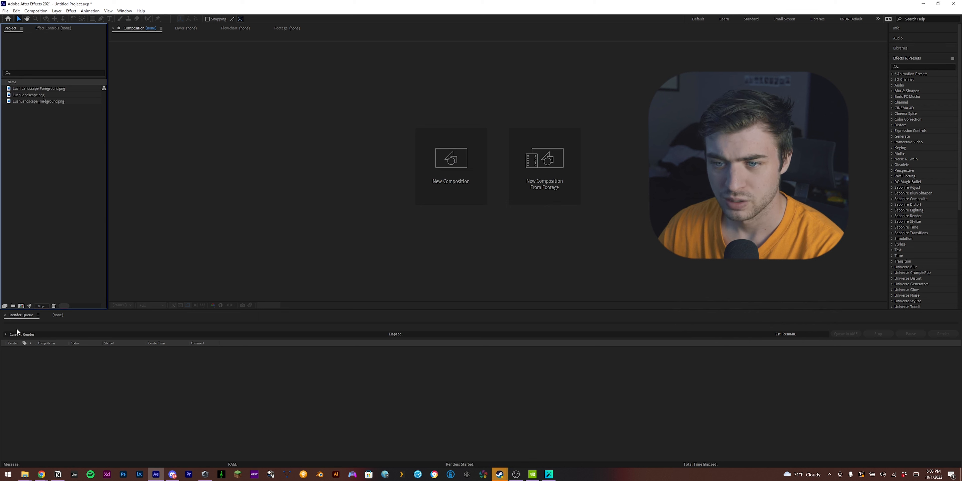
Create composition 'maincomp' at 1080 wide by 1920 tall.
click(451, 164)
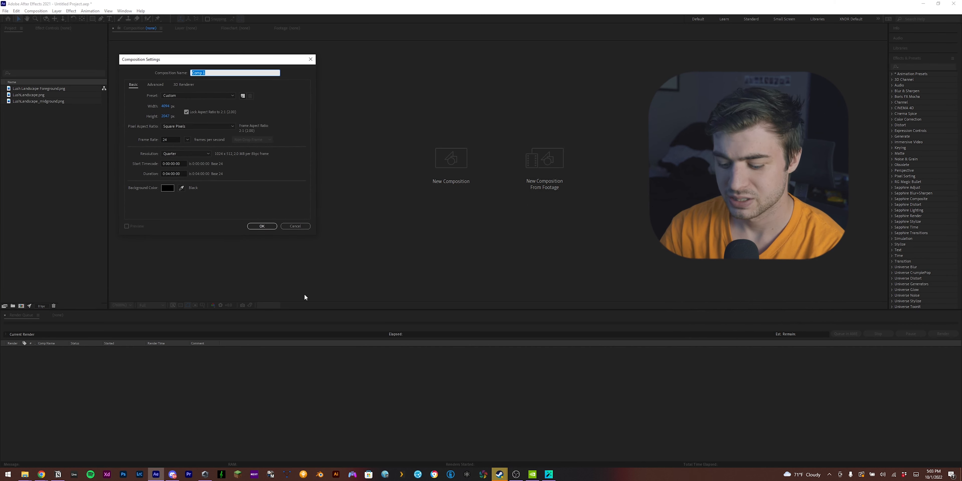
text(maincomp)
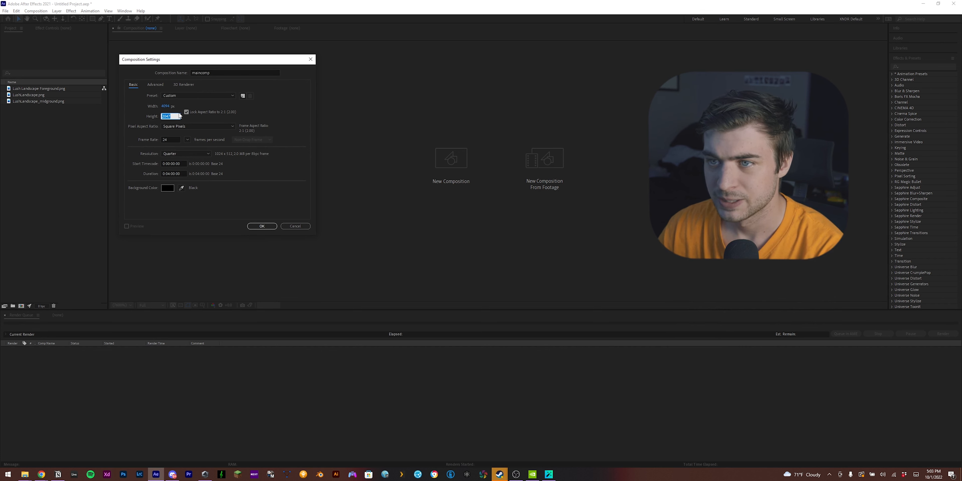
click(198, 96)
text(1920)
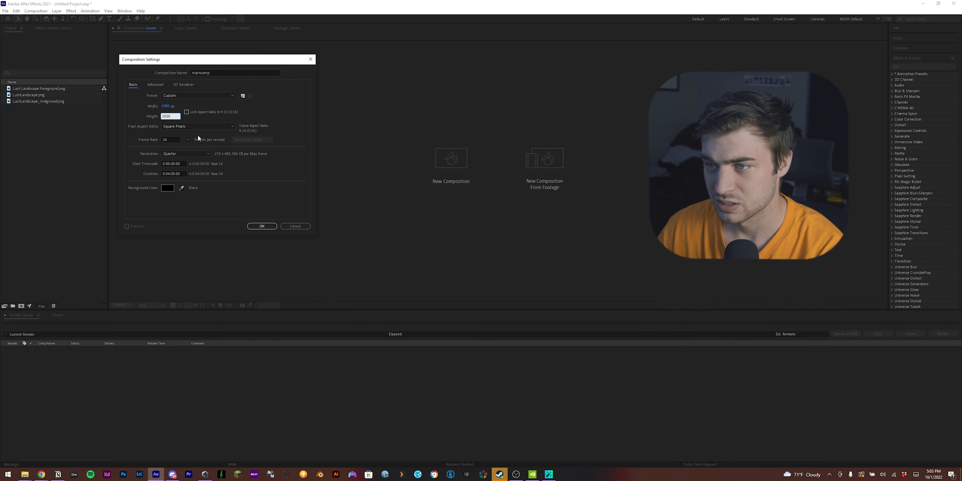
click(262, 226)
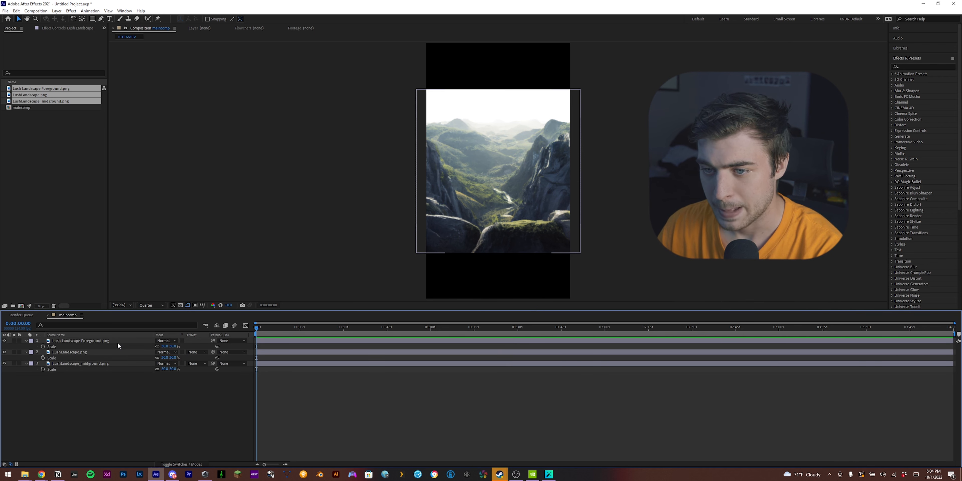
Select the foreground and midground landscape layers in the timeline for reordering.
click(80, 341)
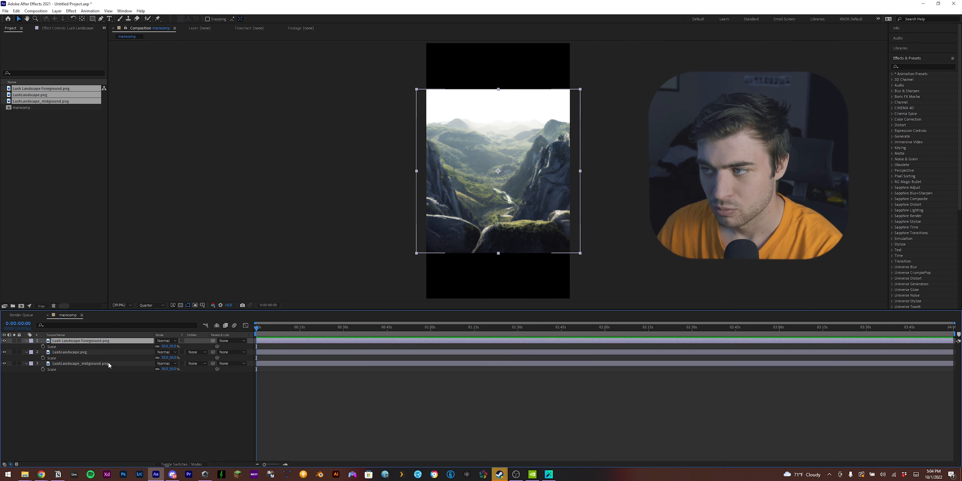
click(68, 352)
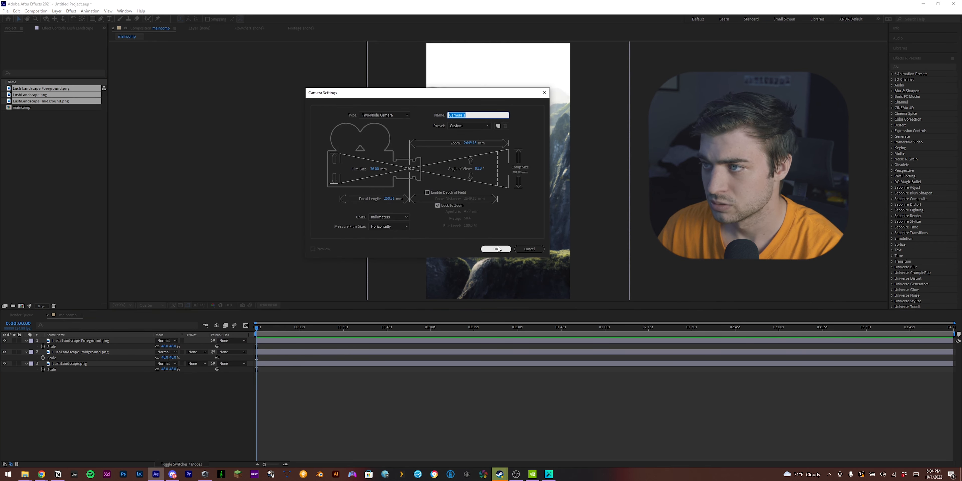
mouse_move(441, 153)
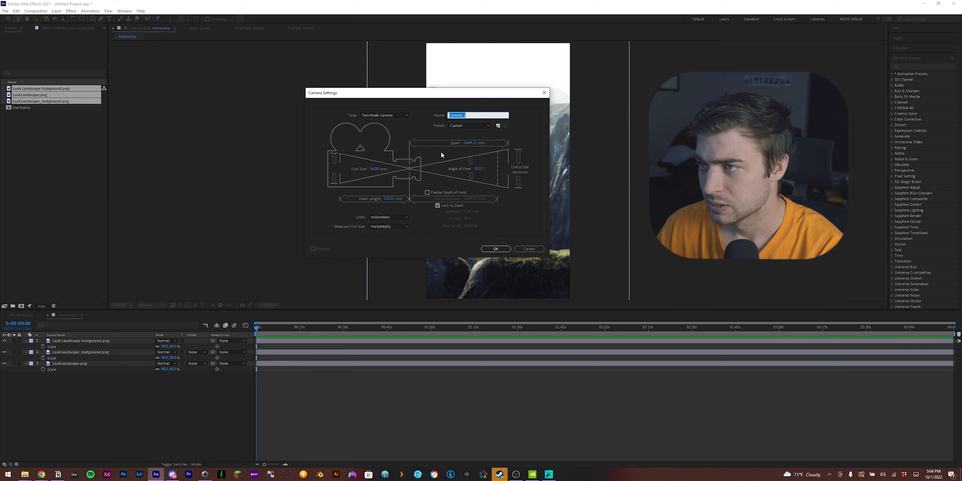
Add a 50mm camera to the comp and dismiss the 2D layers warning.
click(469, 125)
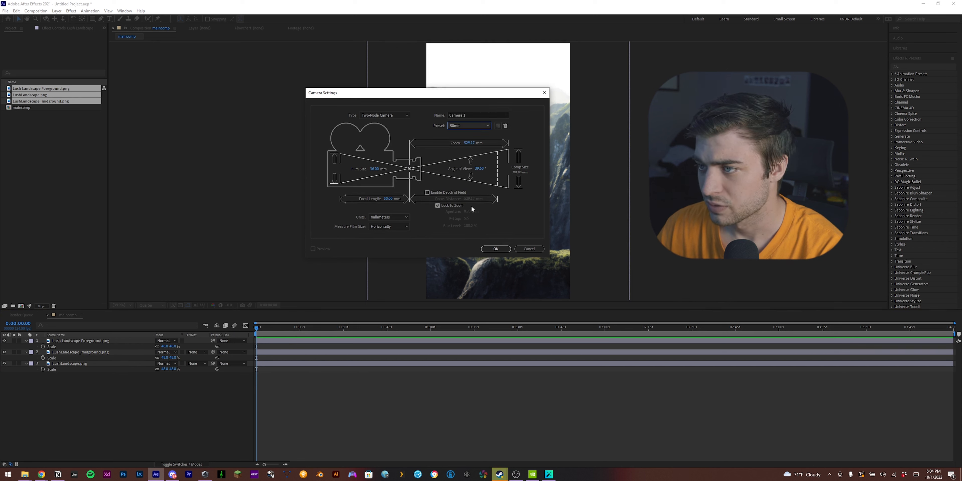
click(495, 249)
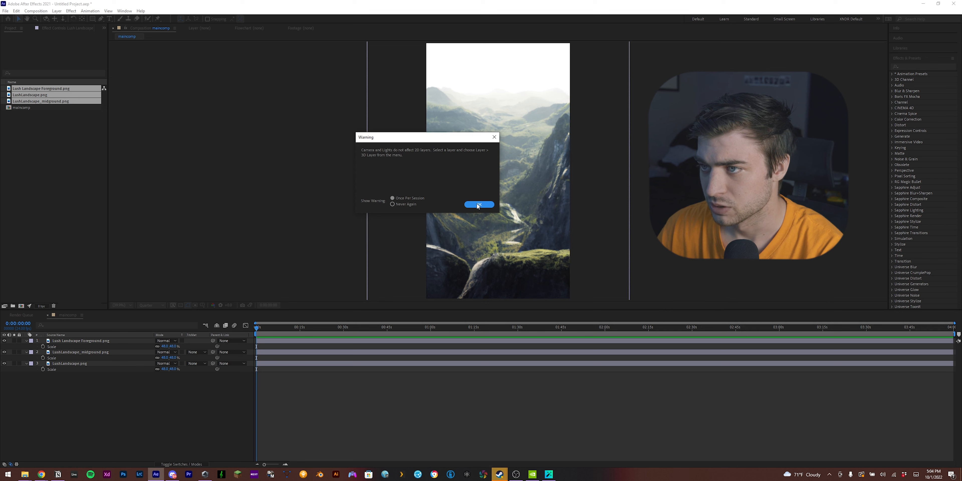
click(478, 205)
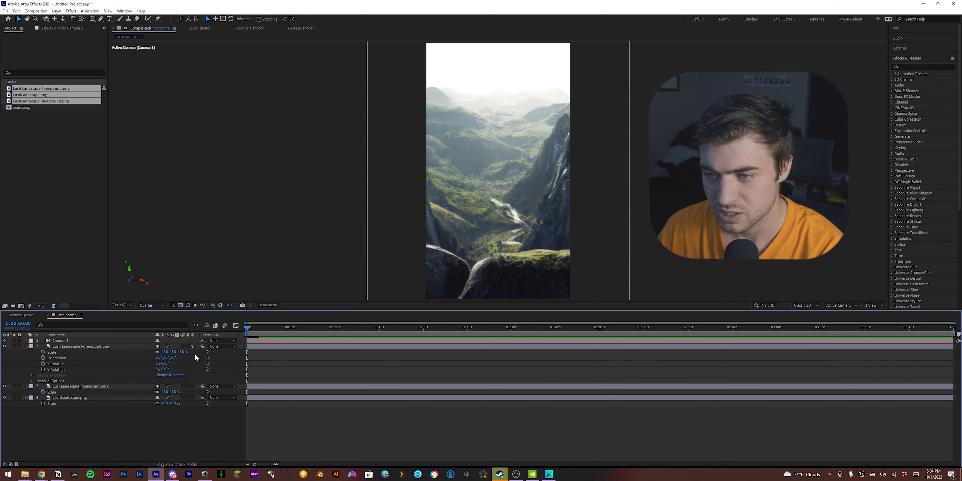
Expand the landscape layers' transform properties to expose their values.
click(32, 386)
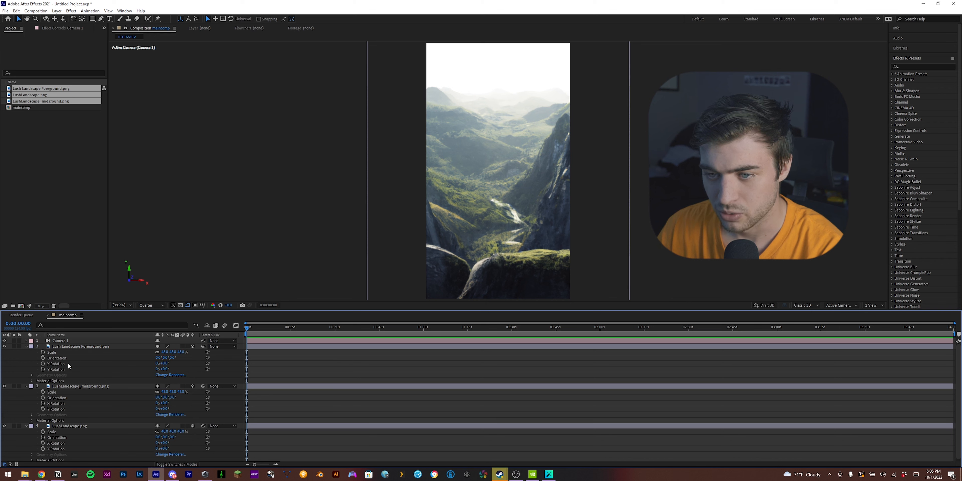
click(79, 347)
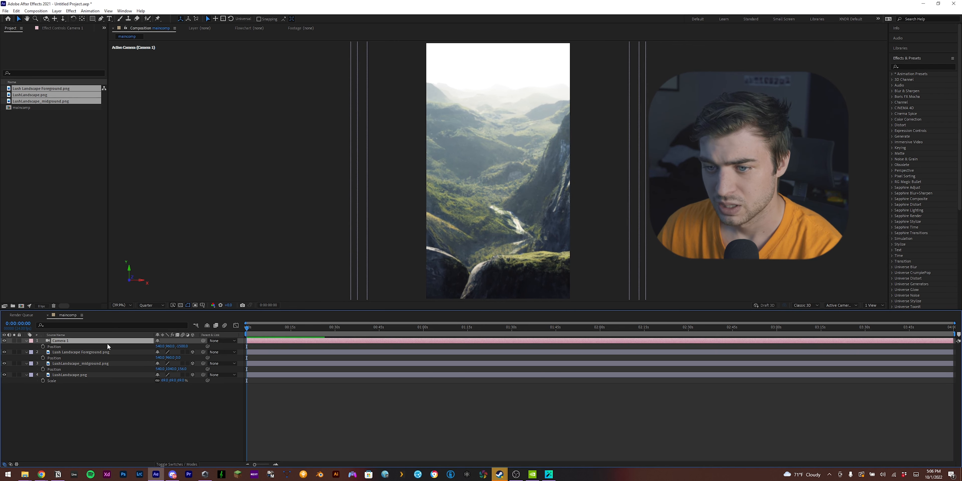
Expand Camera 1's Transform and keyframe Point of Interest, Position and Rotation at frame 0.
click(32, 341)
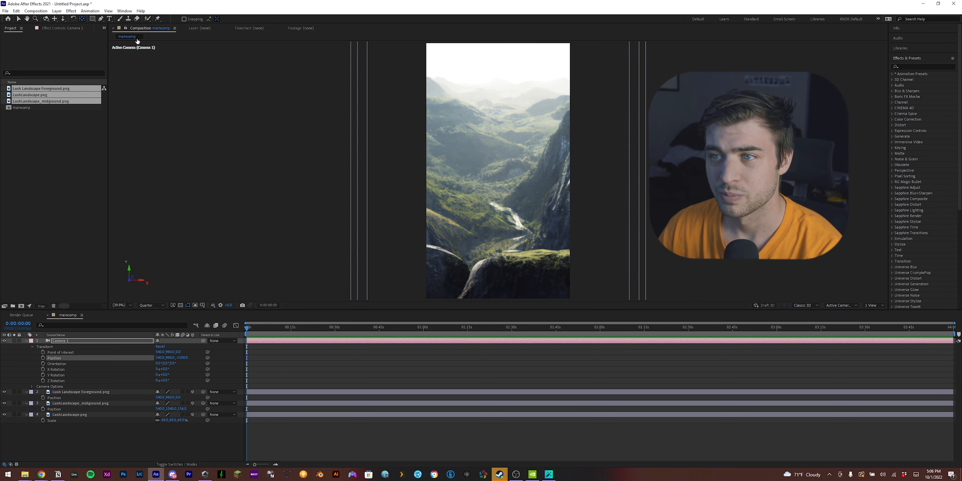
click(80, 392)
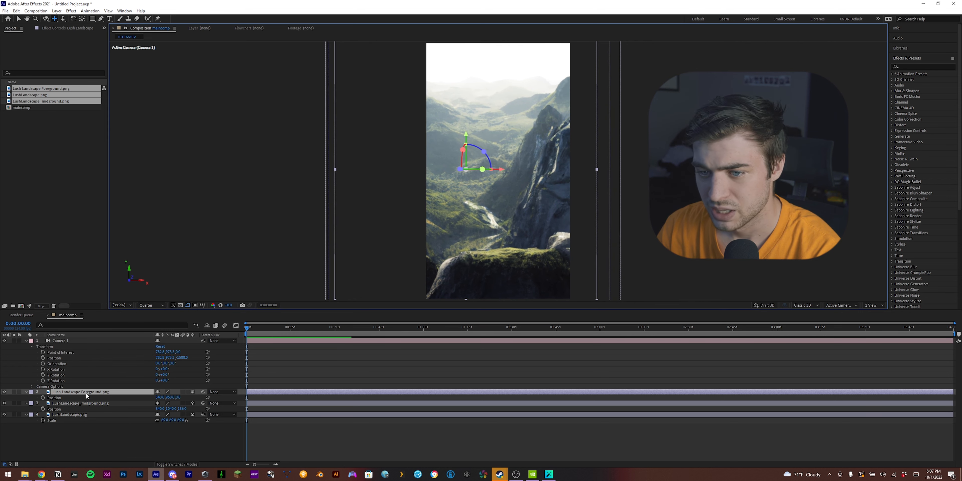
click(42, 352)
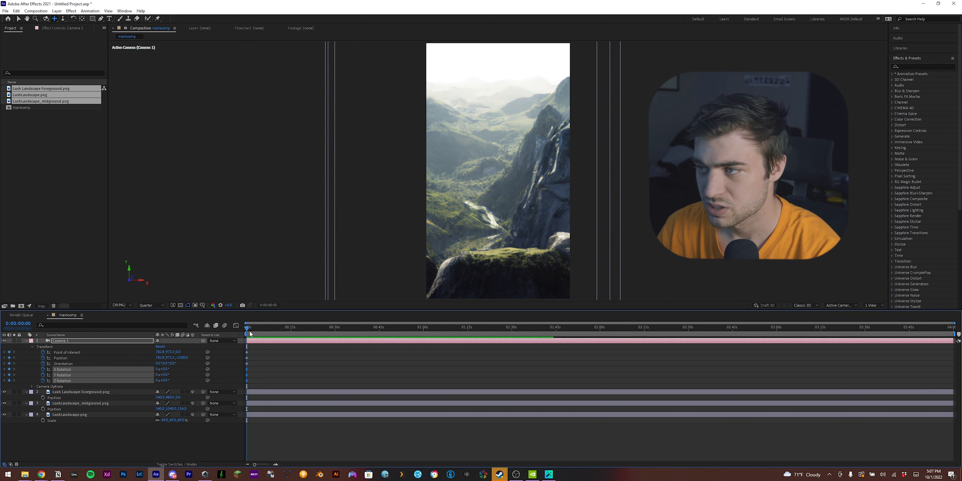
Trim the comp to a ~7 s work area and keyframe the camera's wide end pose.
click(306, 328)
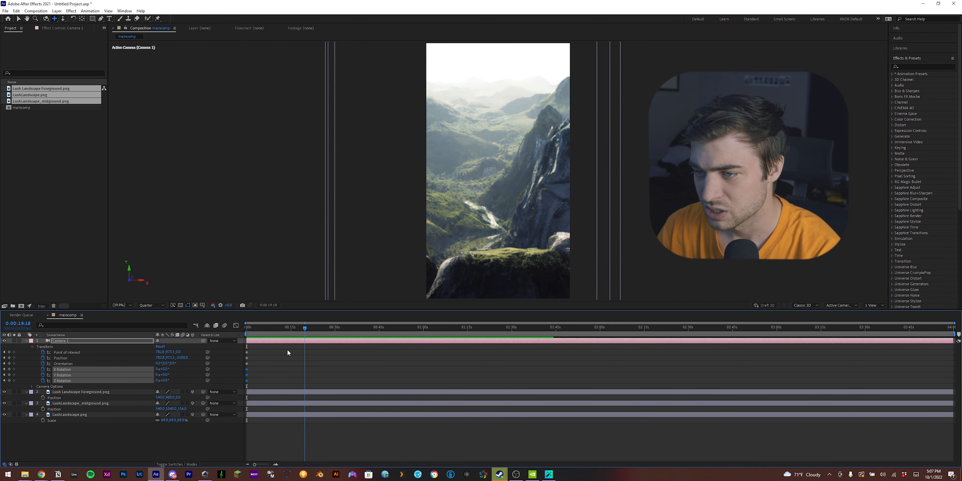
click(277, 328)
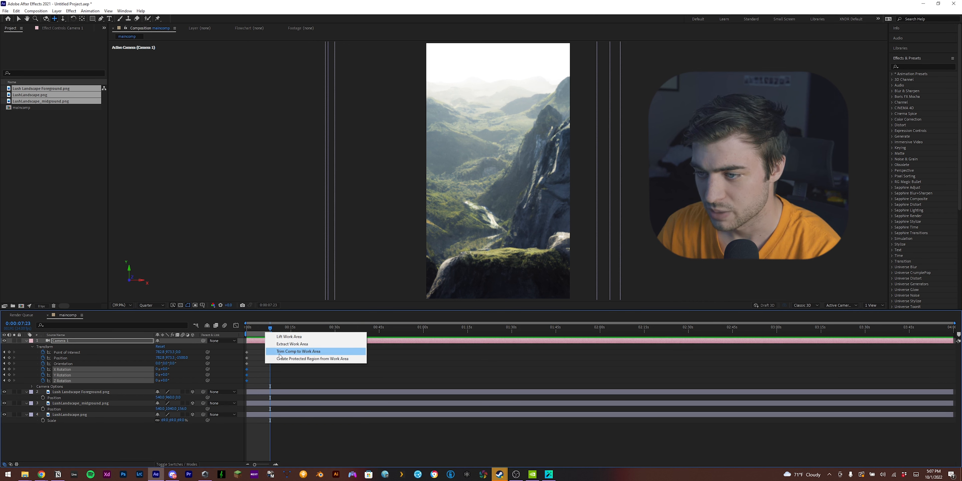
click(297, 351)
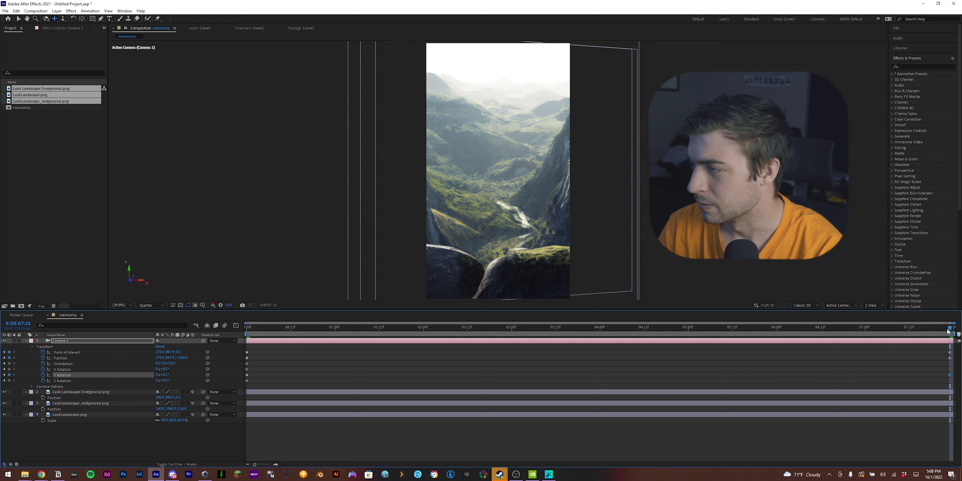
Scrub and preview the timeline to confirm the camera pull-back plays smoothly start to end.
click(662, 327)
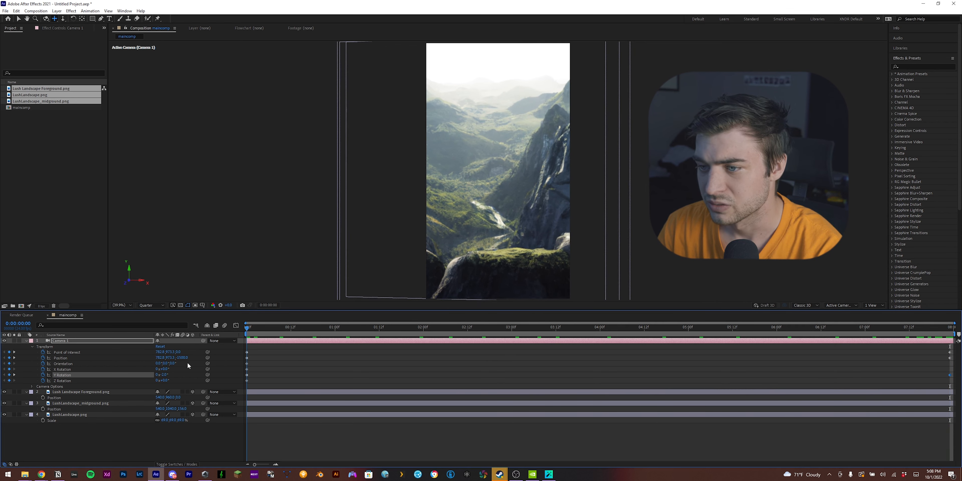
click(729, 327)
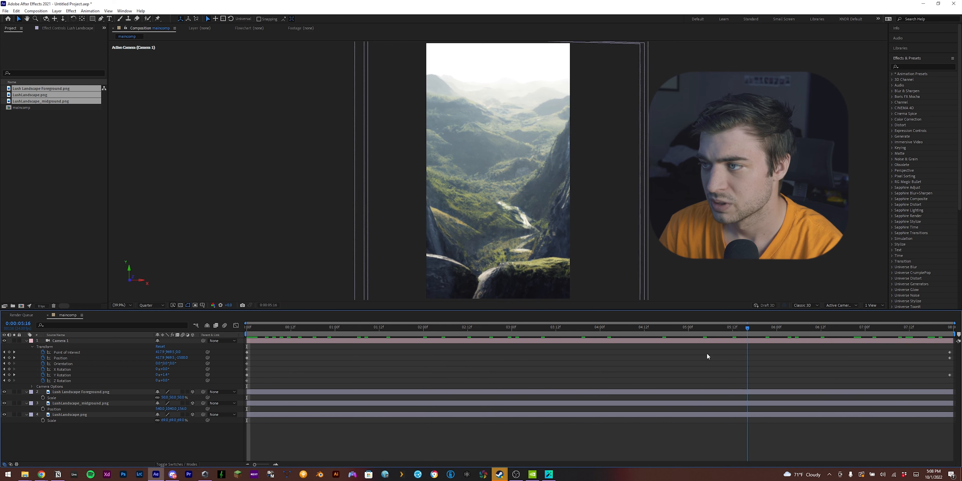
click(350, 326)
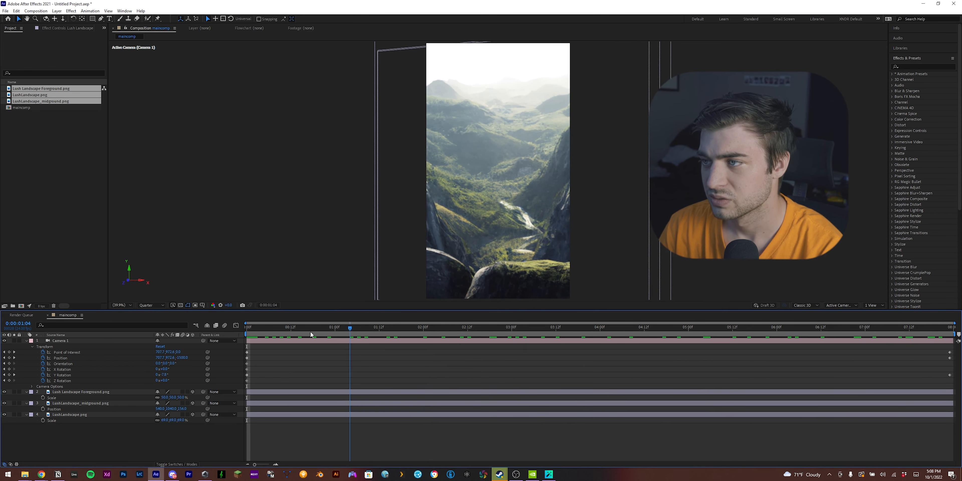
click(780, 327)
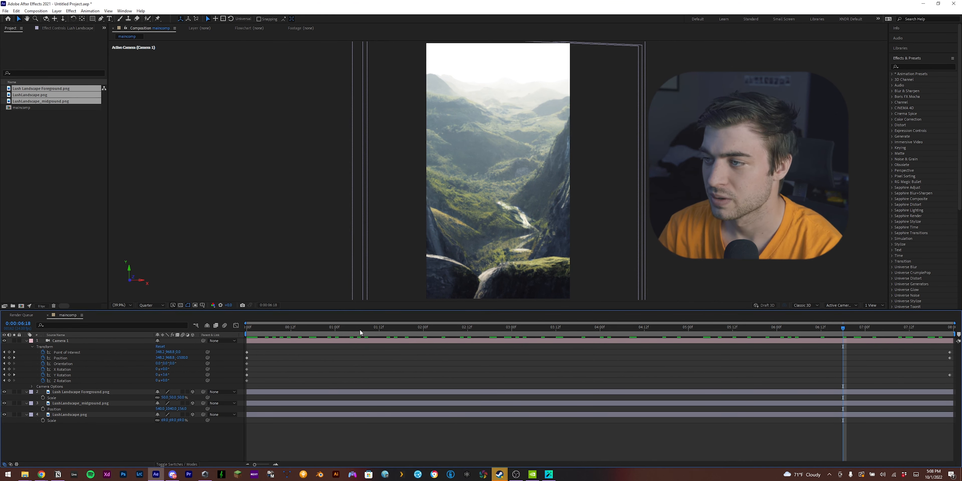
click(422, 327)
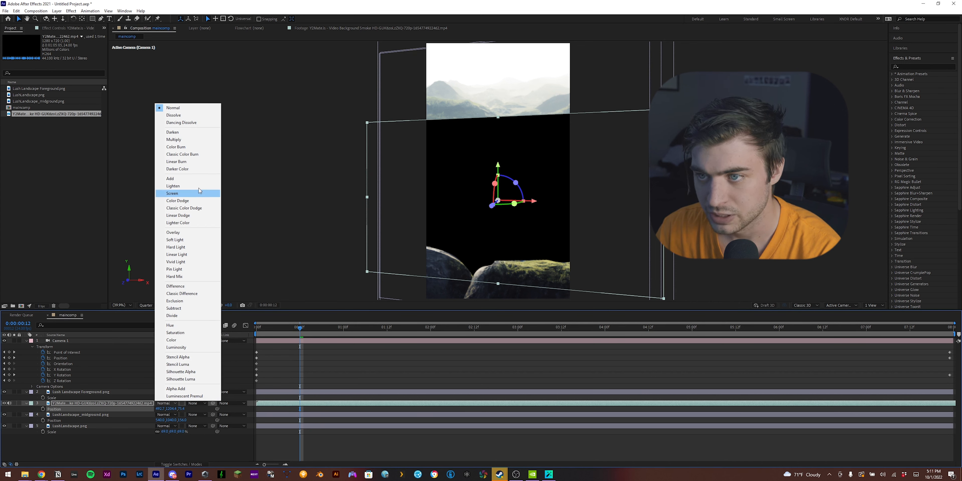
Add the imported smoke footage above the midground and reach its blending Mode.
click(173, 186)
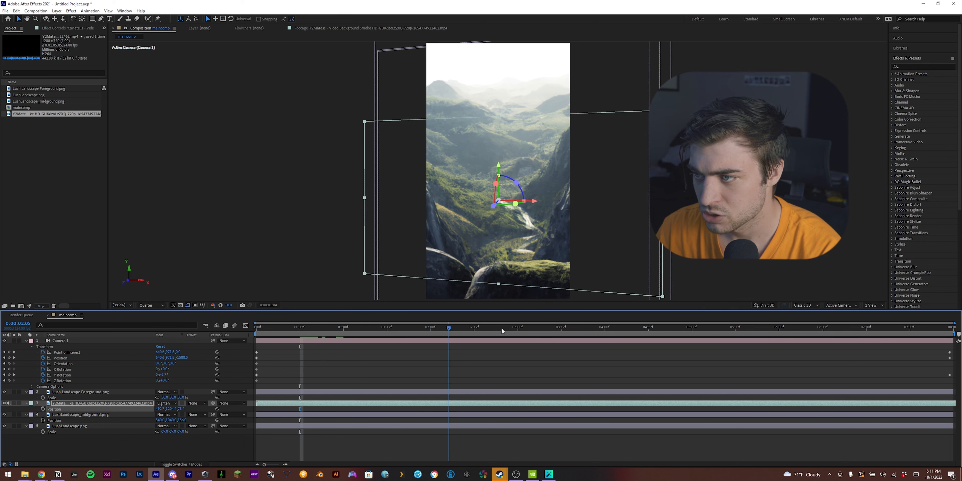
Blend the smoke with Lighten and drag it down into the valley on the left.
click(626, 327)
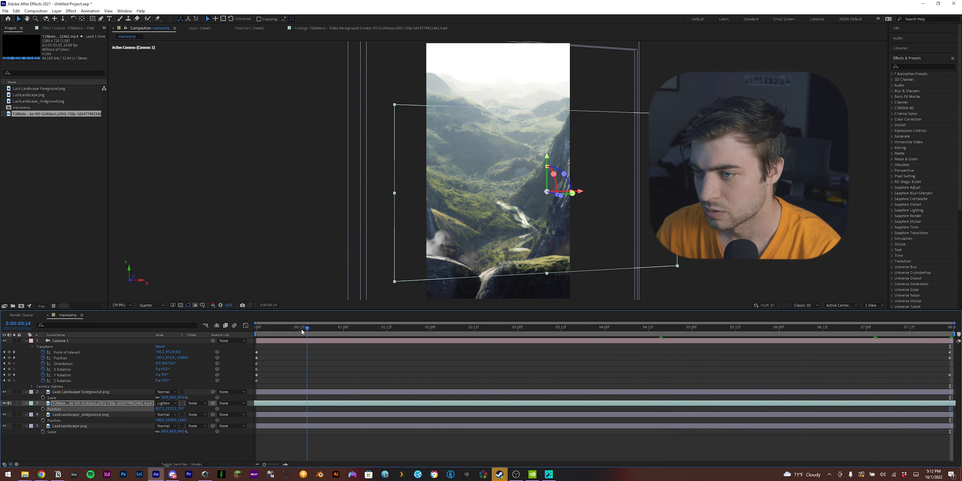
drag(303, 327, 633, 327)
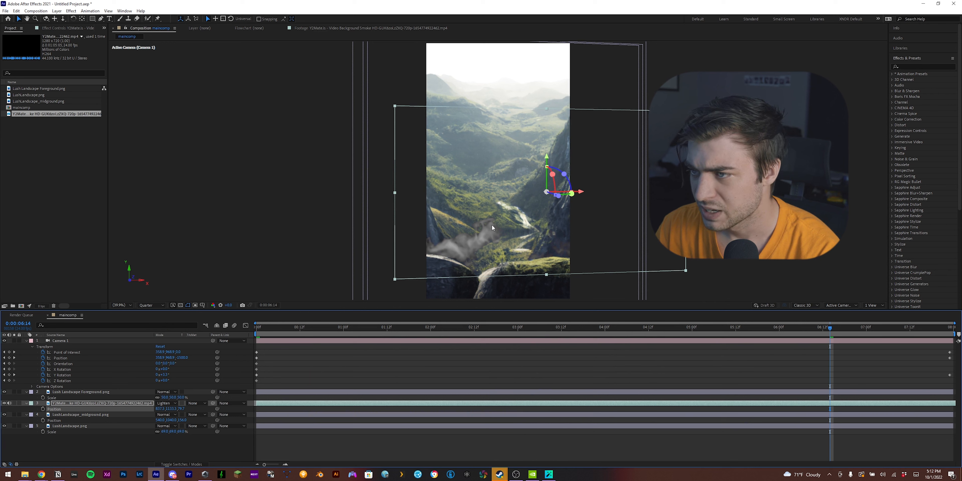
click(165, 403)
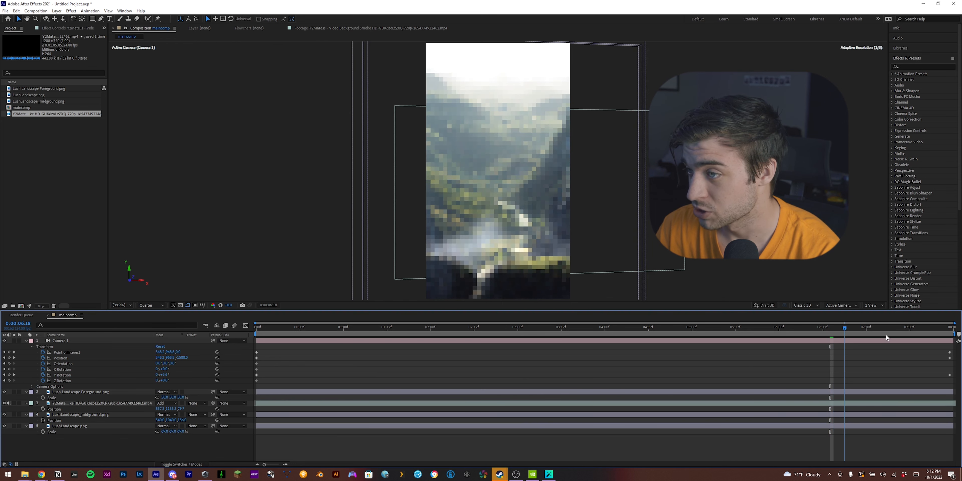
Switch the smoke to Add mode and reach Composition > Add to Adobe Media Encoder Queue.
click(888, 328)
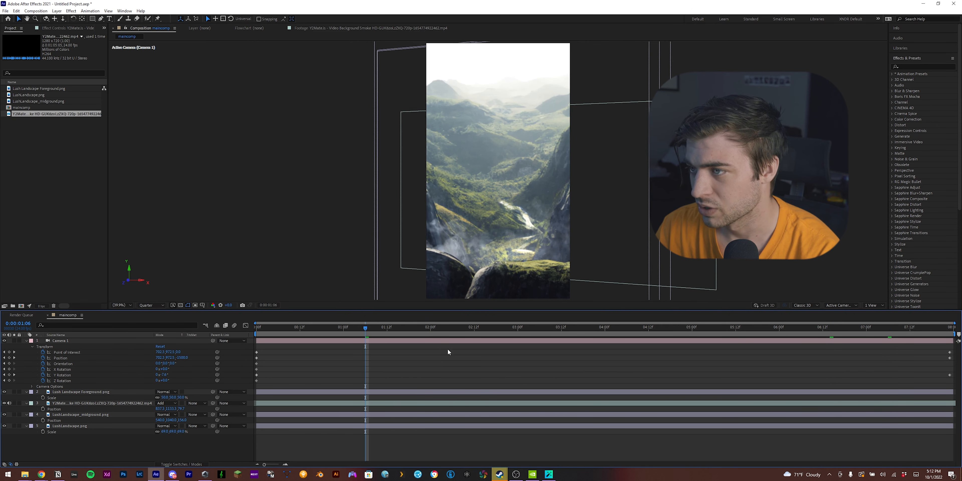
mouse_move(605, 255)
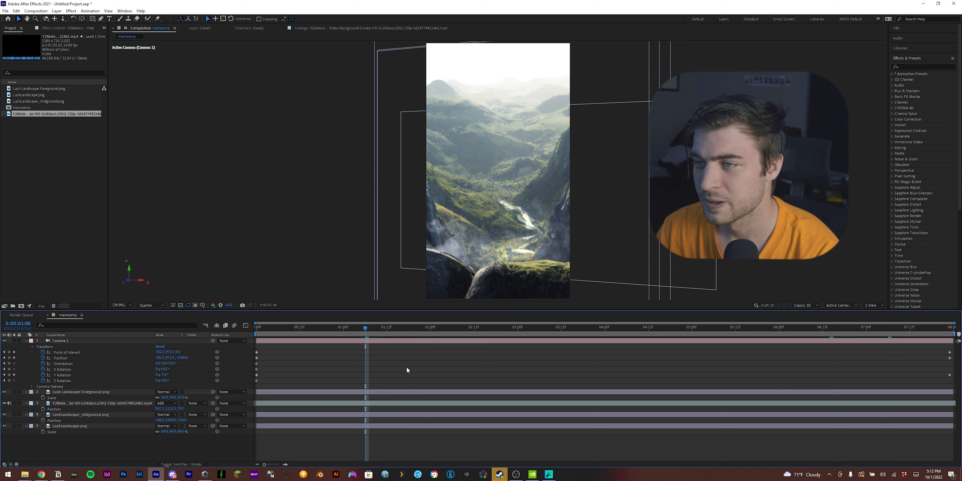
click(36, 10)
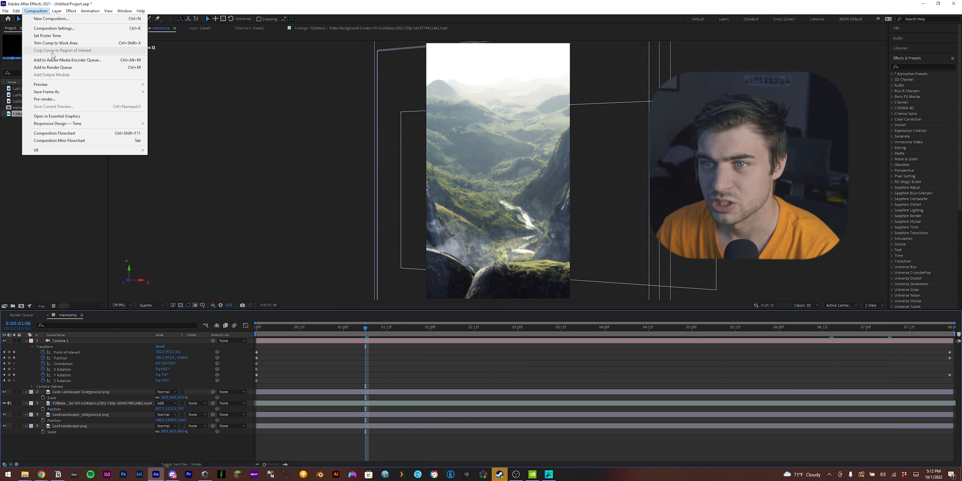
mouse_move(67, 60)
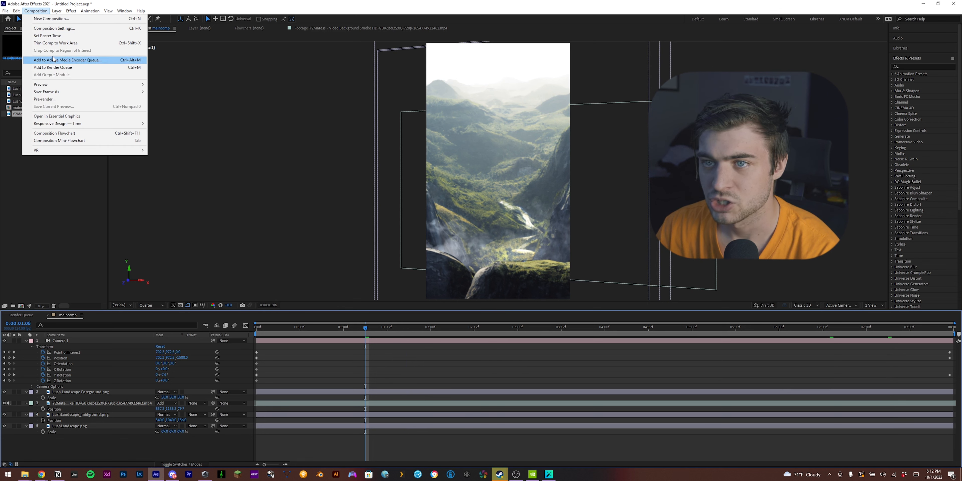